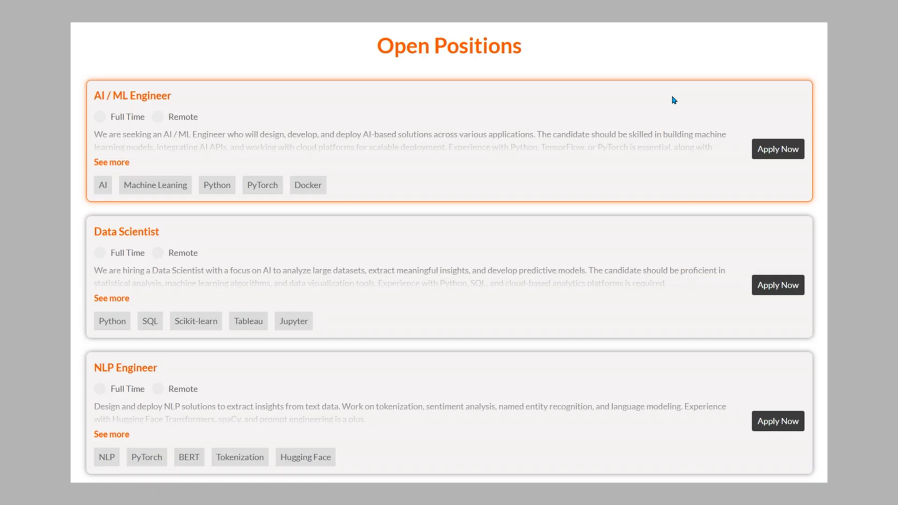
{"action": "mouse_move", "coordinate": [657, 279]}
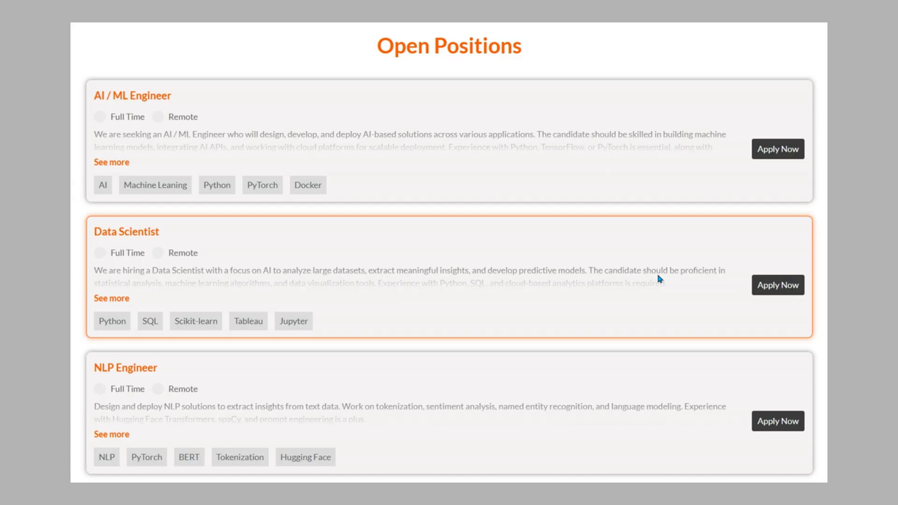
{"action": "scroll", "scroll_direction": "down", "scroll_amount": 3}
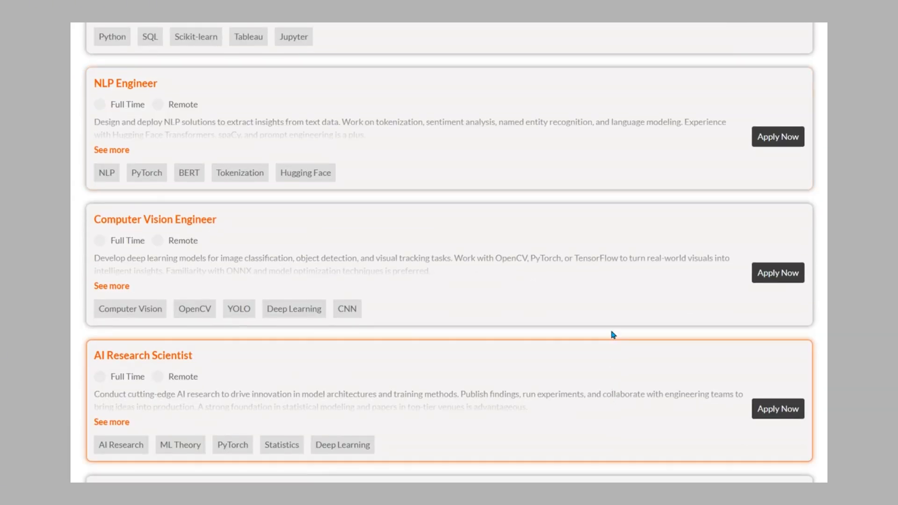
{"action": "scroll", "scroll_direction": "down", "scroll_amount": 3}
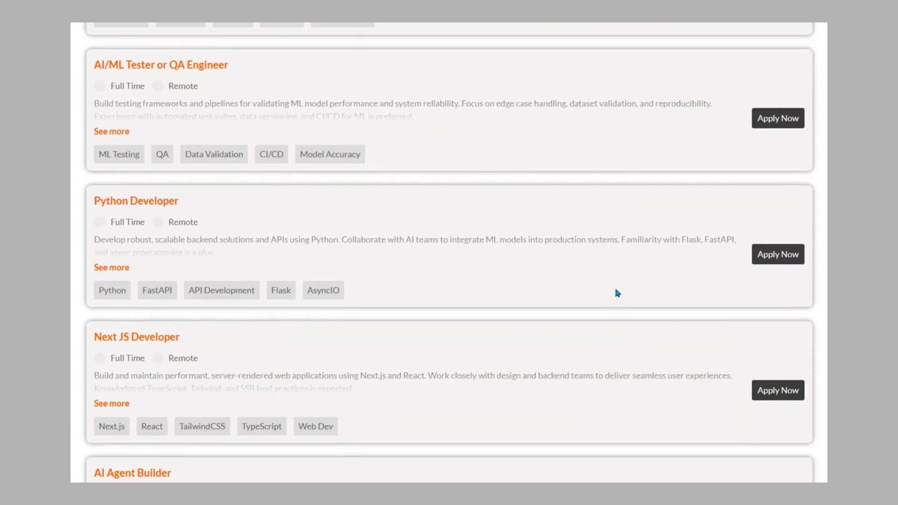
{"action": "scroll", "scroll_direction": "down", "scroll_amount": 3}
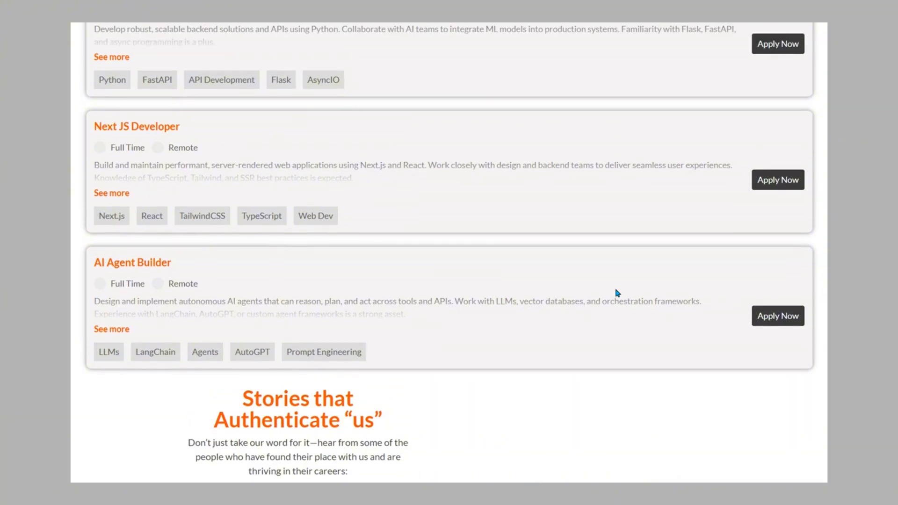